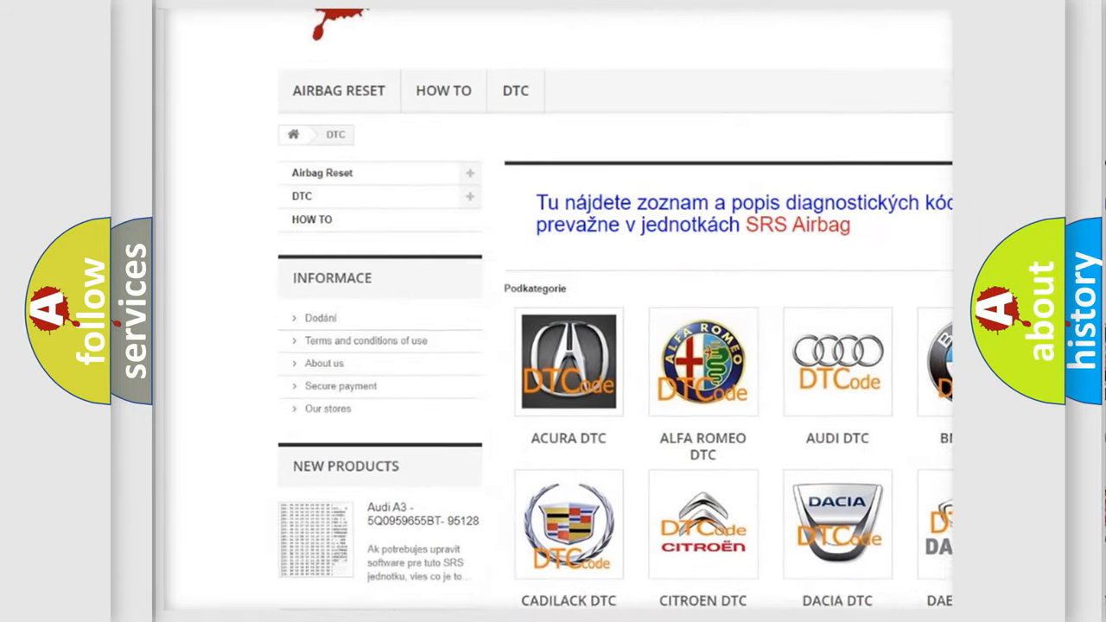
pyautogui.scroll(-3)
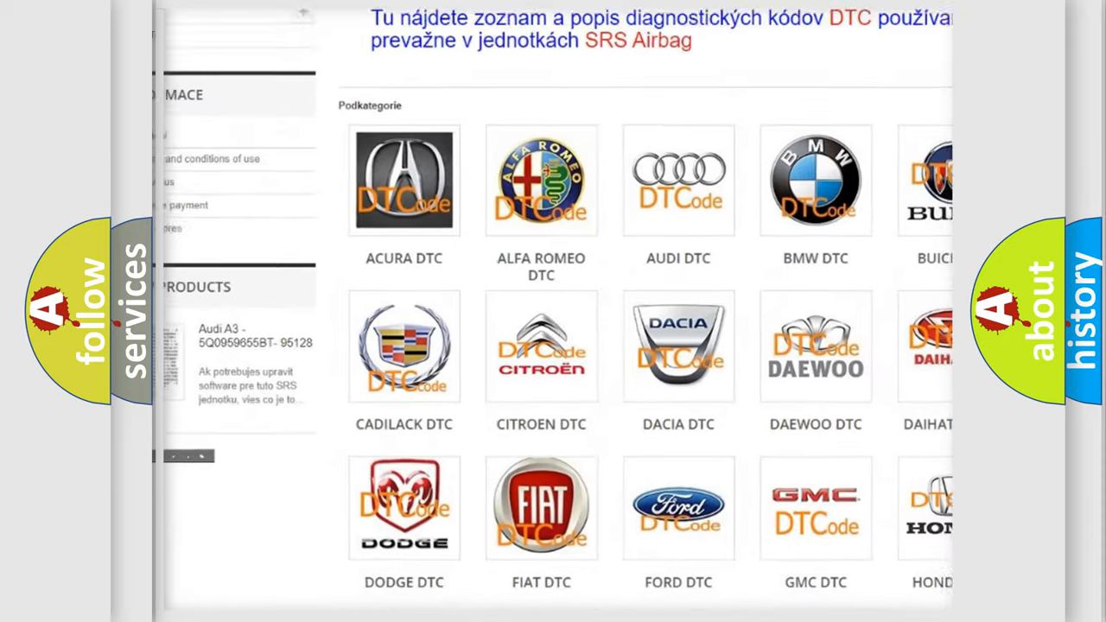
pyautogui.scroll(-3)
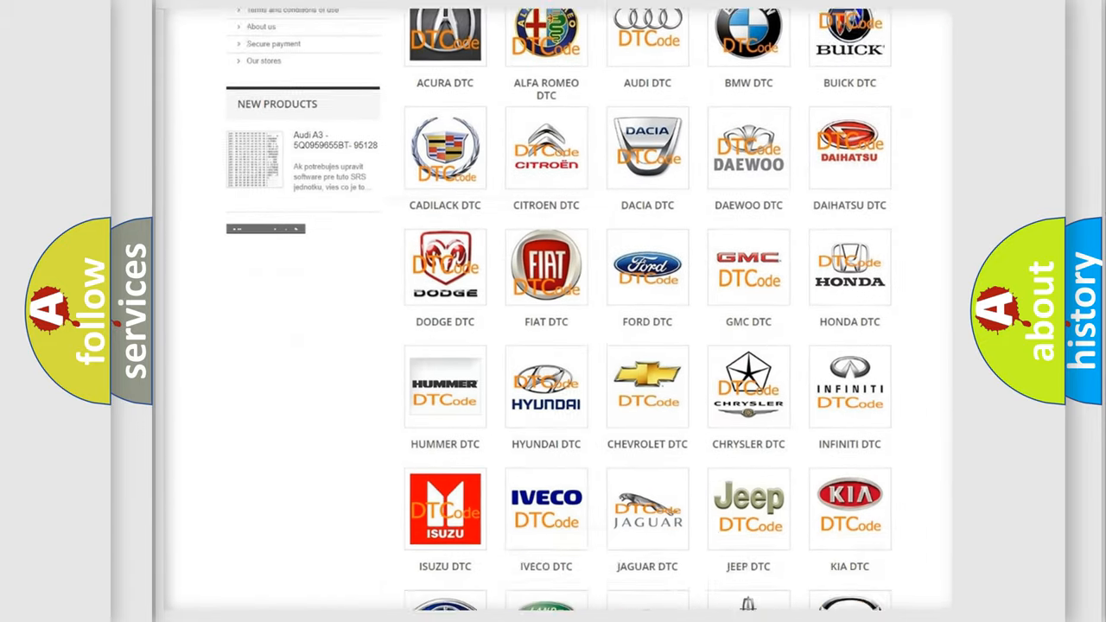
pyautogui.scroll(-3)
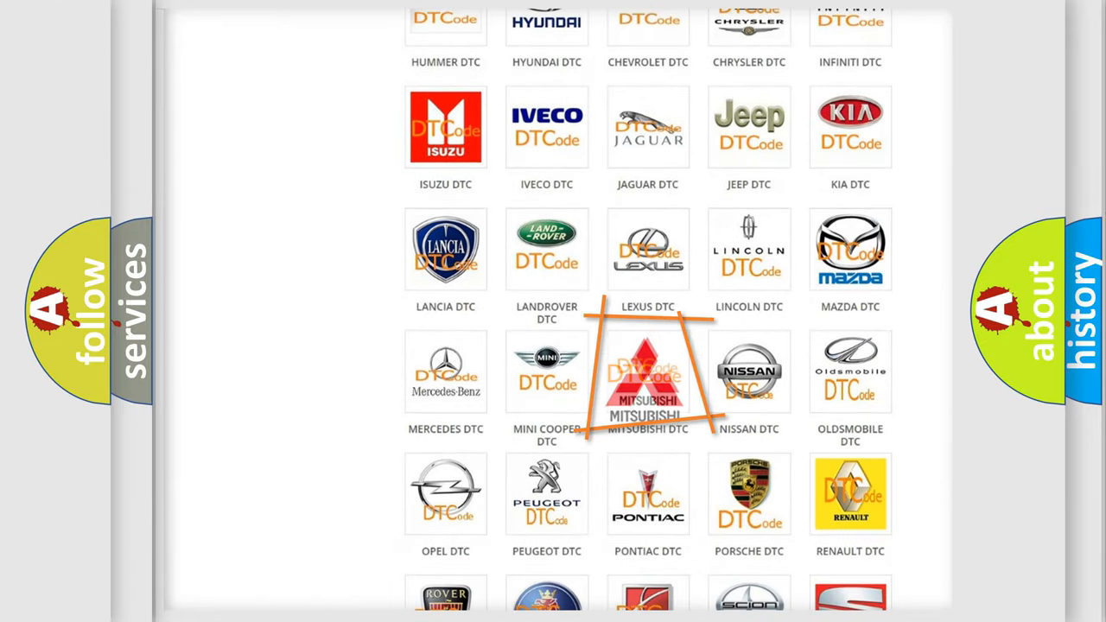